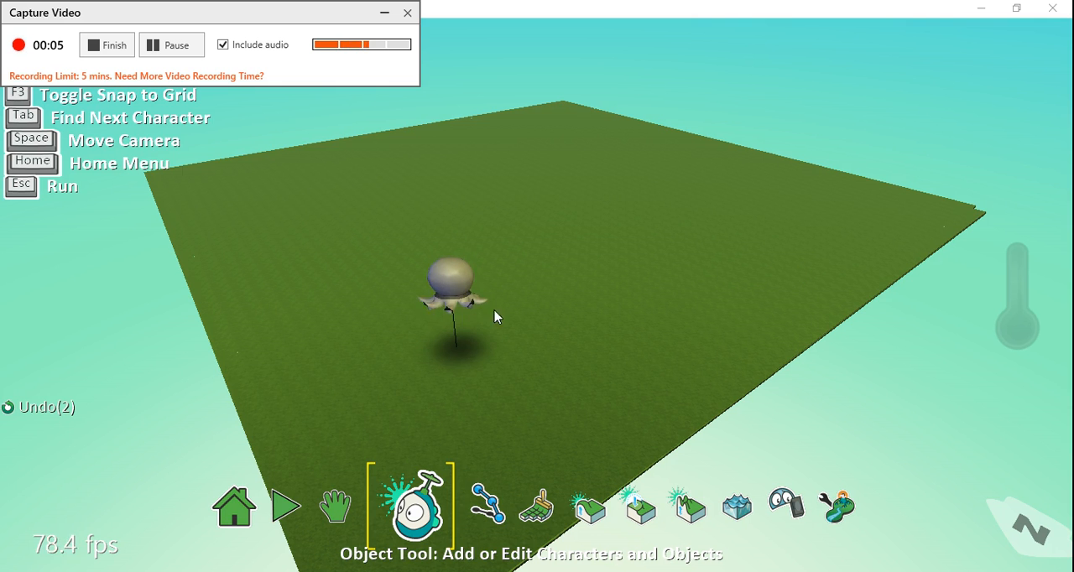
mouse_move(450, 292)
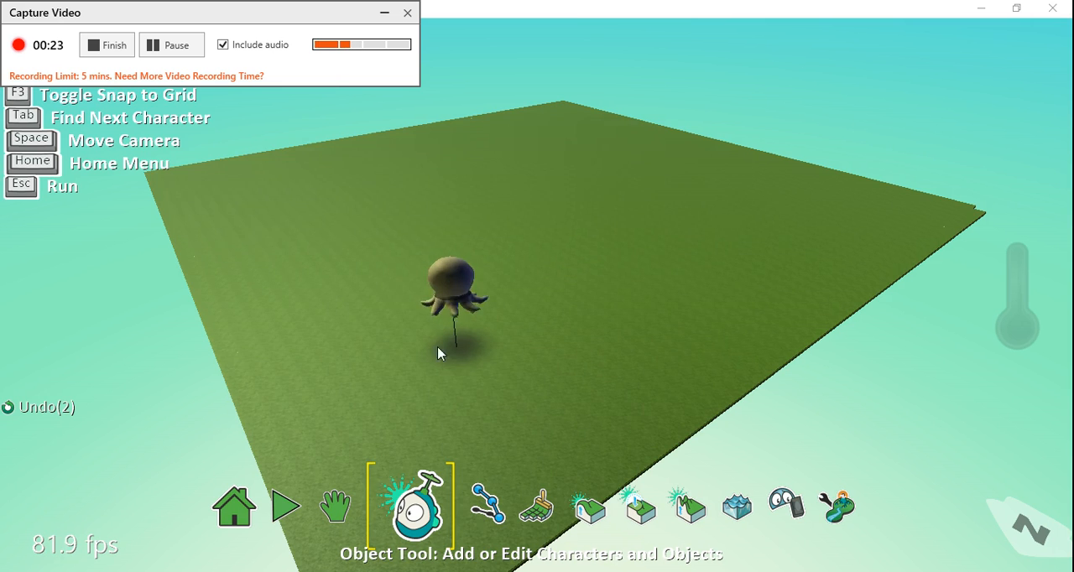
Step: Program the octopus with a rule: WHEN always, DO move
click(453, 298)
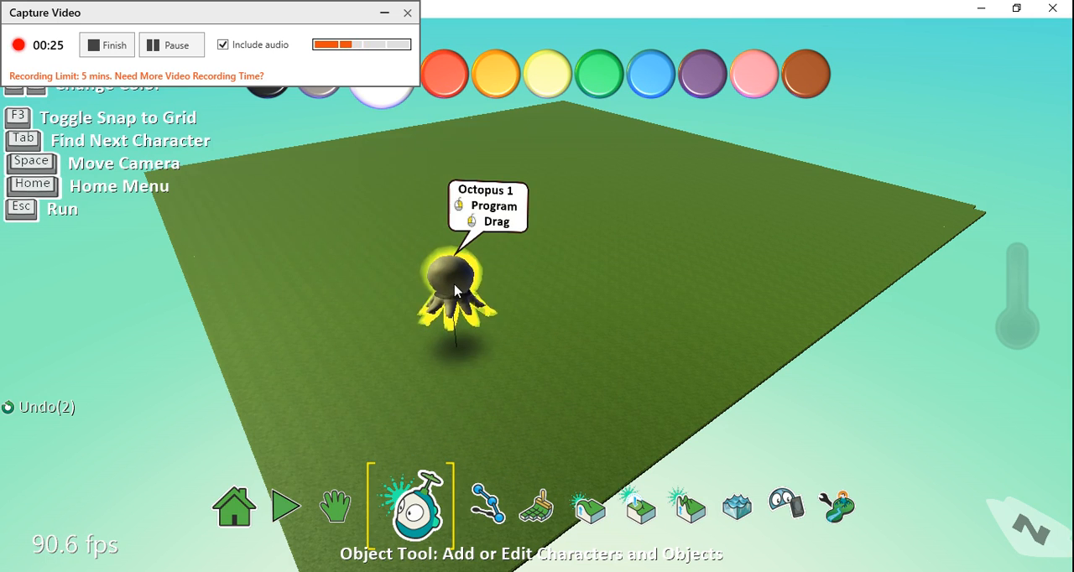
click(456, 286)
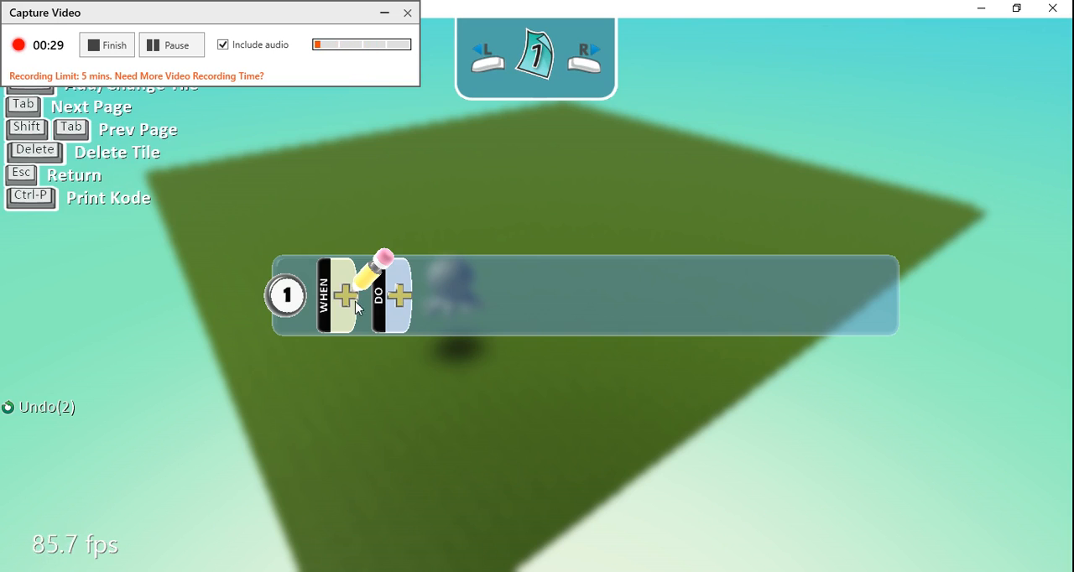
click(346, 296)
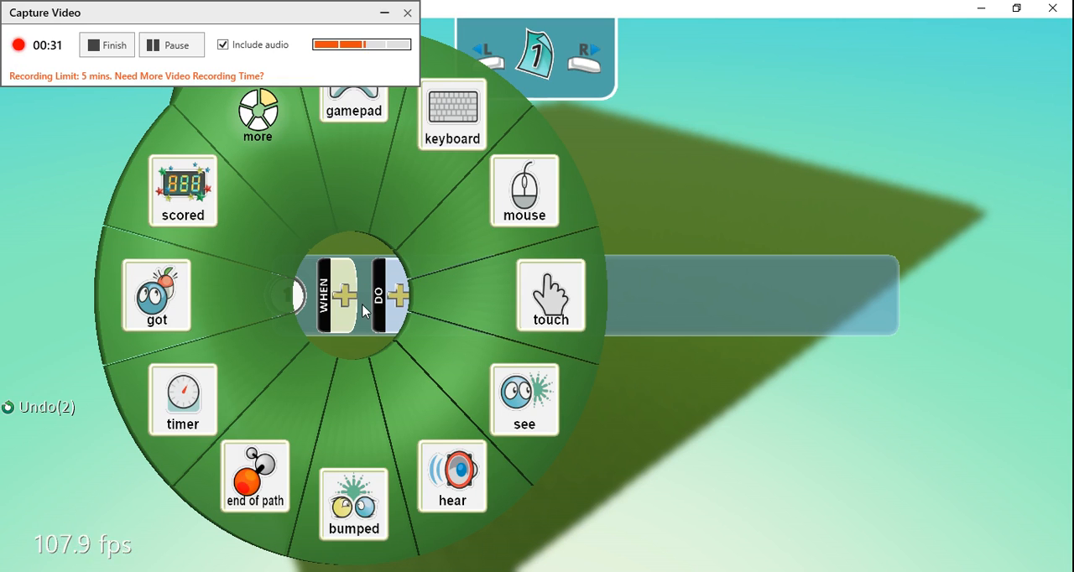
mouse_move(324, 228)
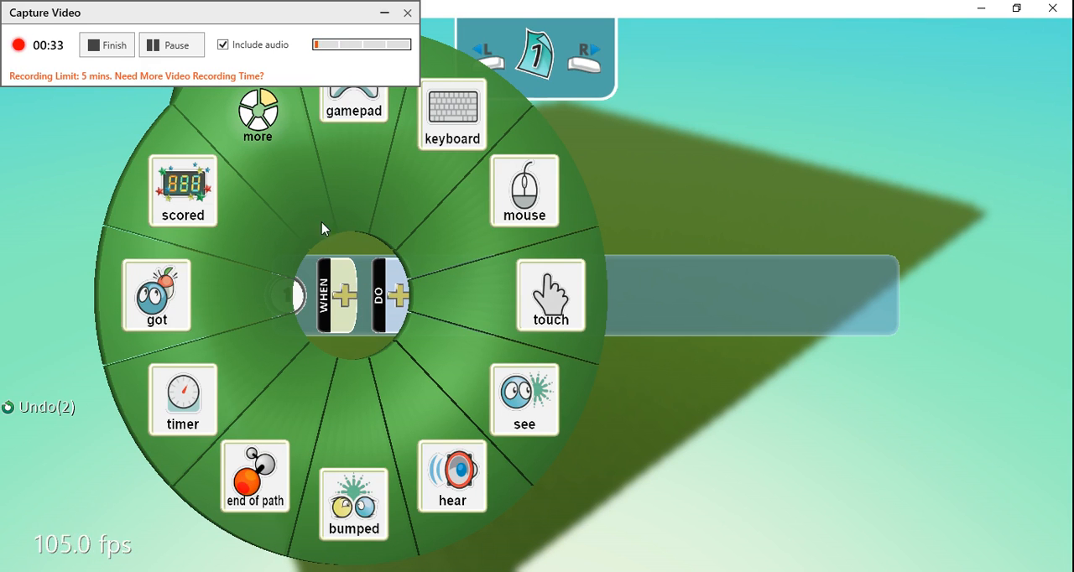
click(257, 107)
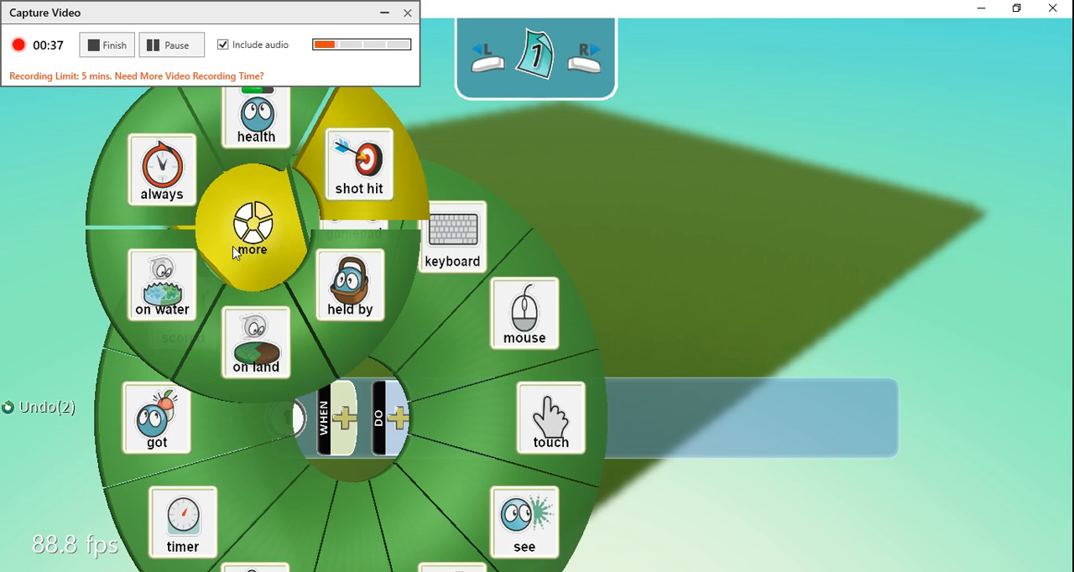
click(161, 171)
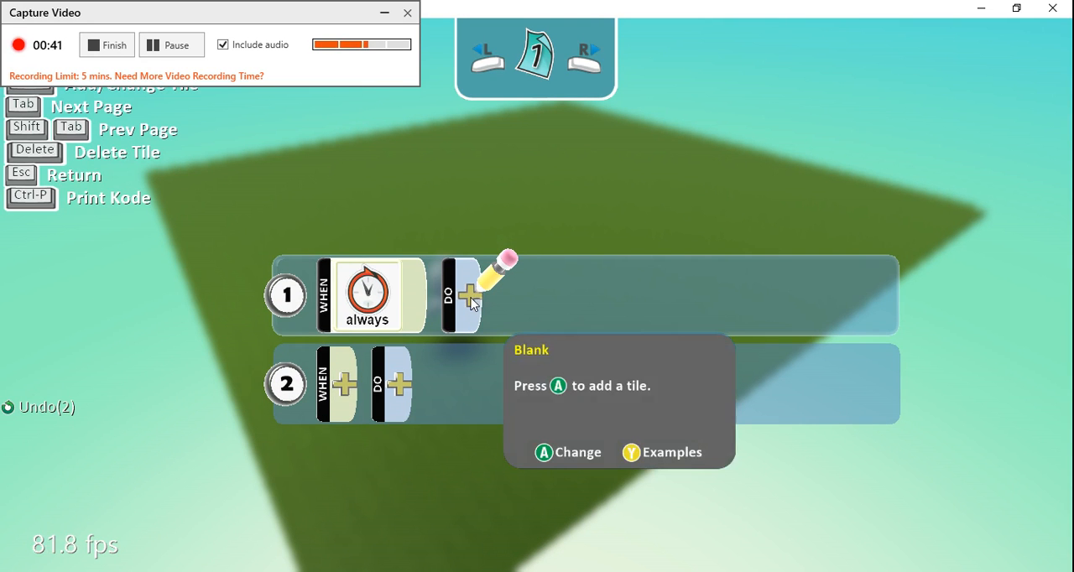
click(467, 295)
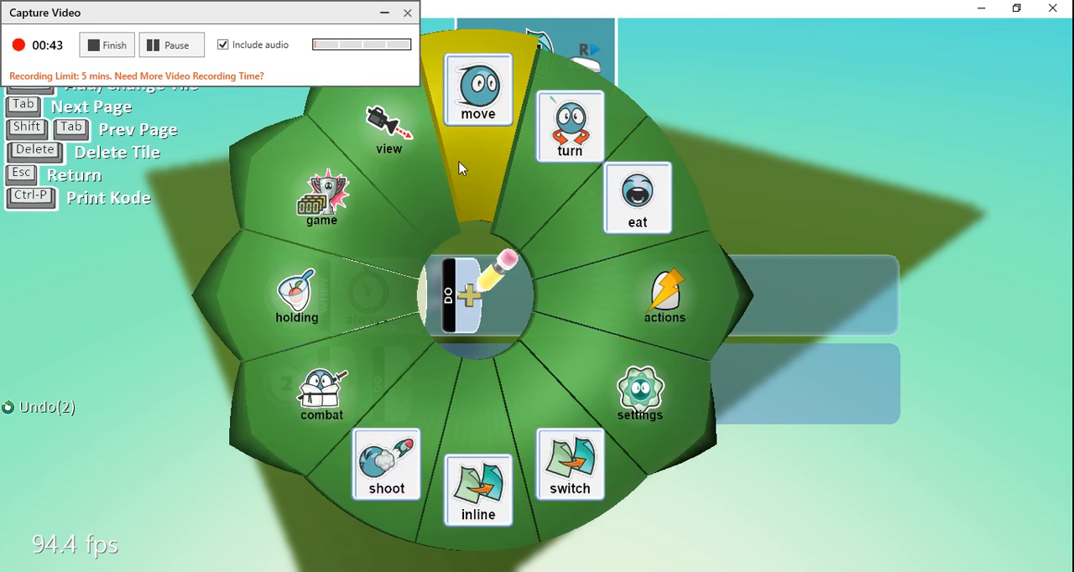
click(478, 87)
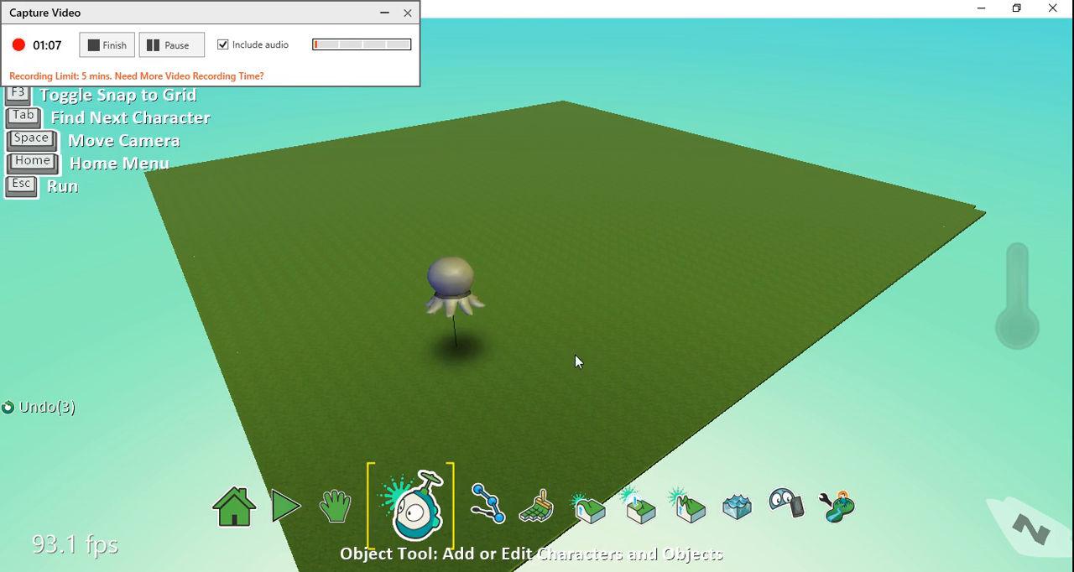
Step: Change the octopus's move action so it wanders 'on path'
click(453, 288)
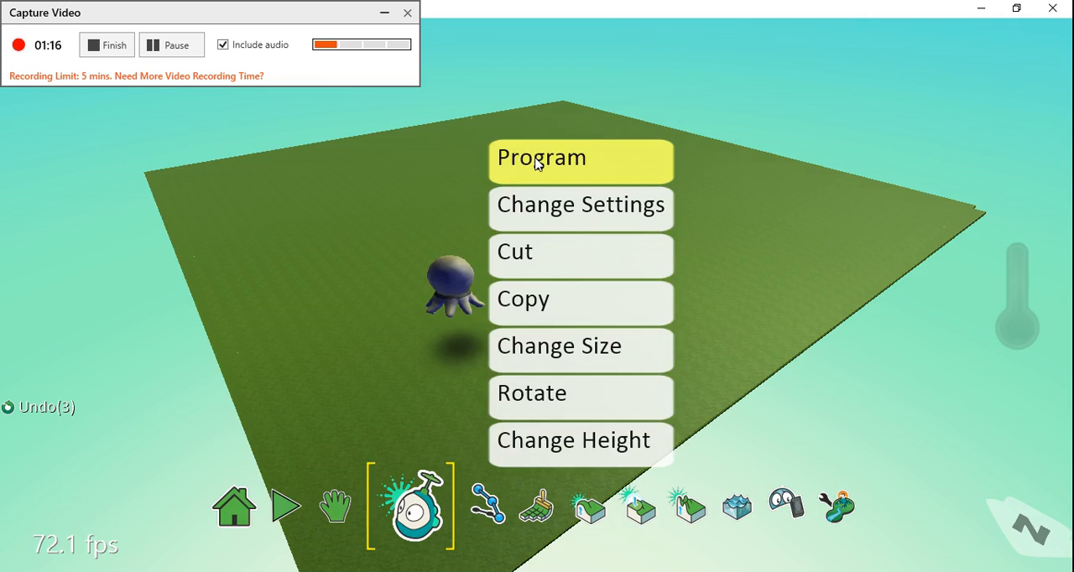
click(540, 158)
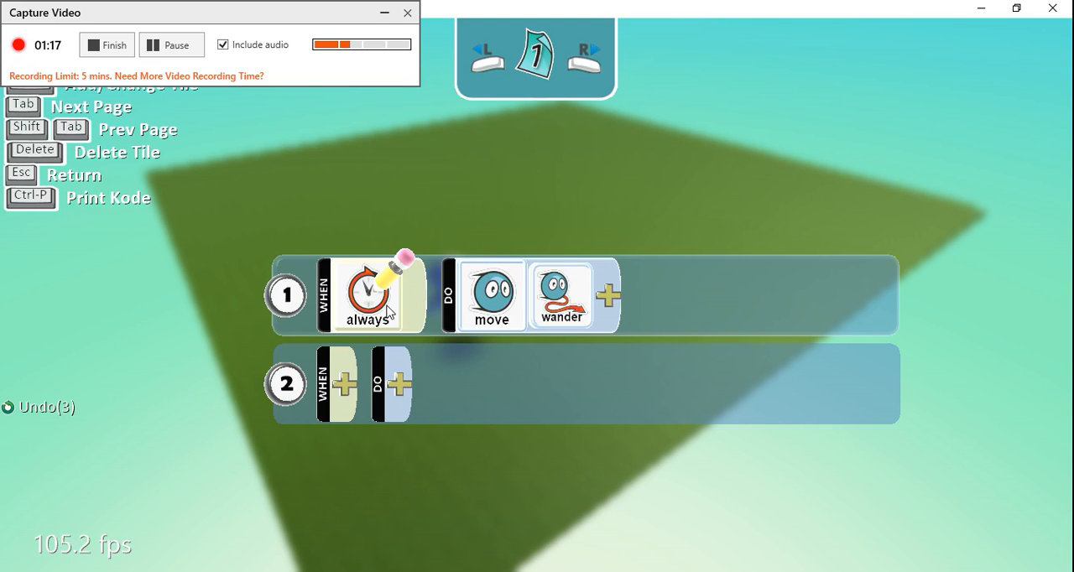
mouse_move(500, 309)
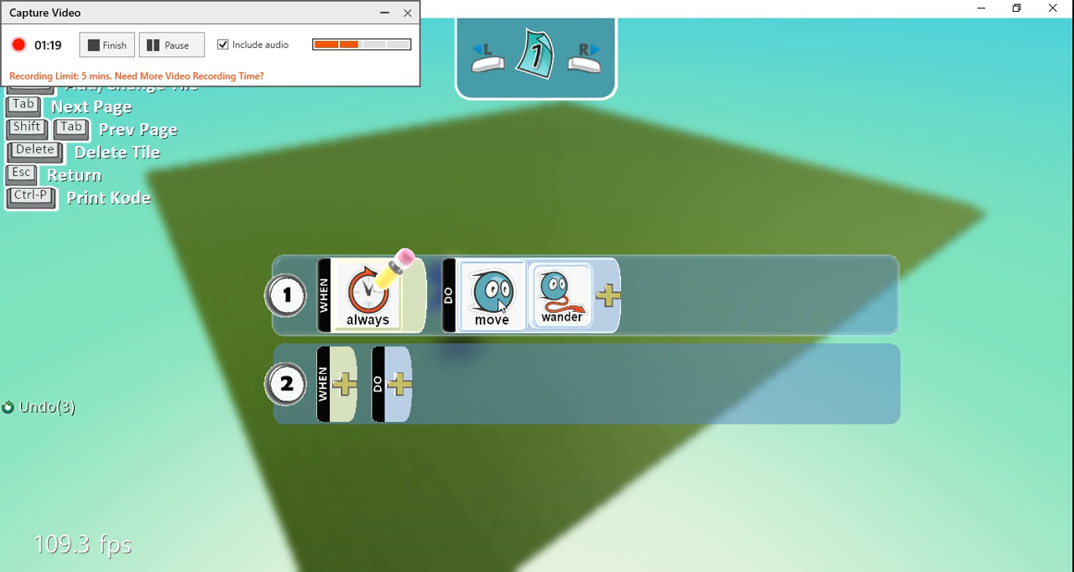
click(561, 296)
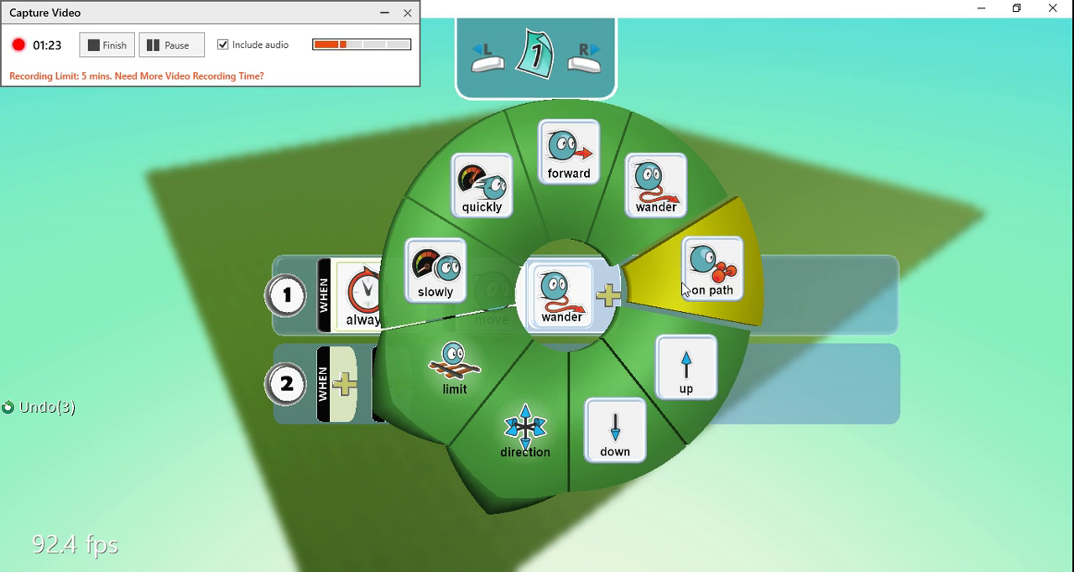
click(712, 268)
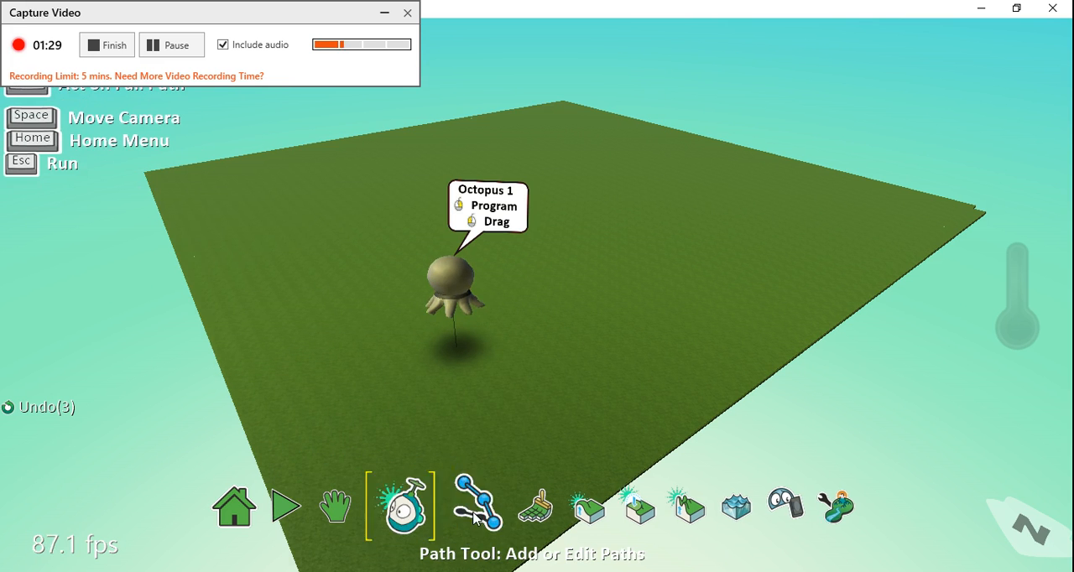
Step: Place path nodes on the terrain to form a three-point V-shaped path
click(478, 503)
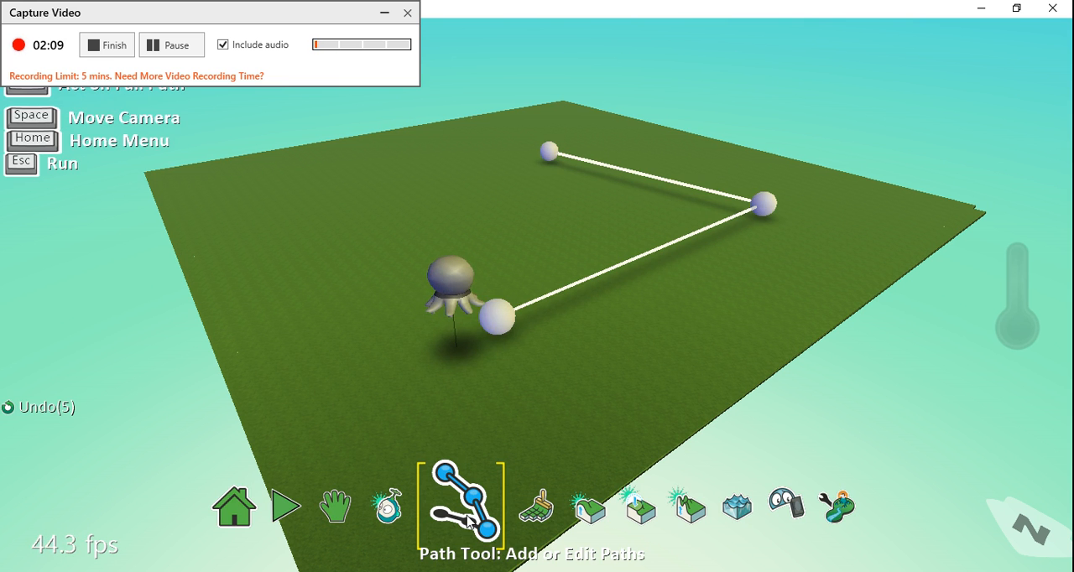
Step: Reposition the node beside the octopus and reset the middle node's height to 0 after trying about 2.67
click(549, 151)
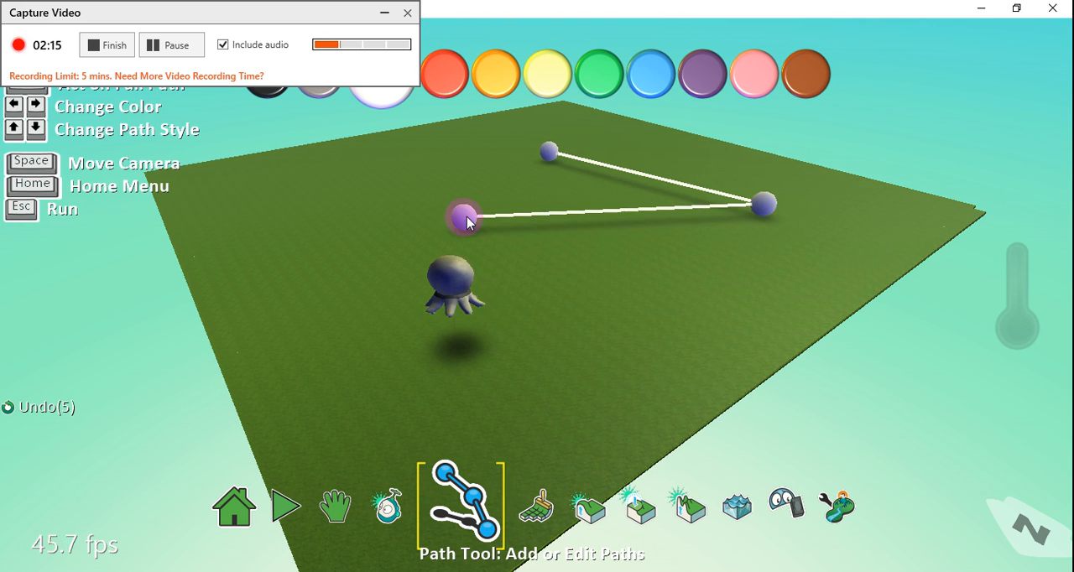
drag(463, 215, 366, 351)
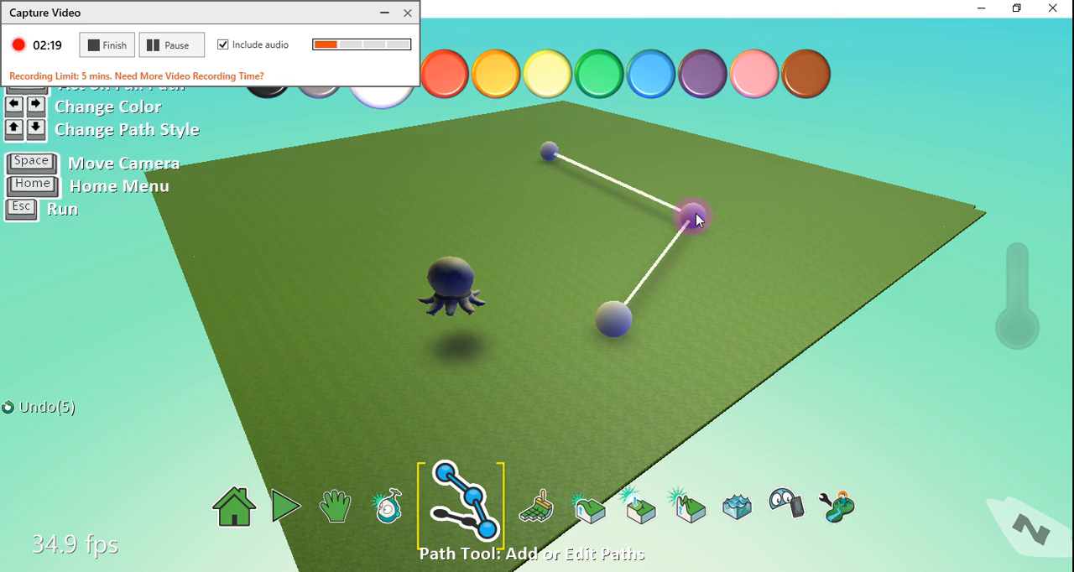
right_click(692, 216)
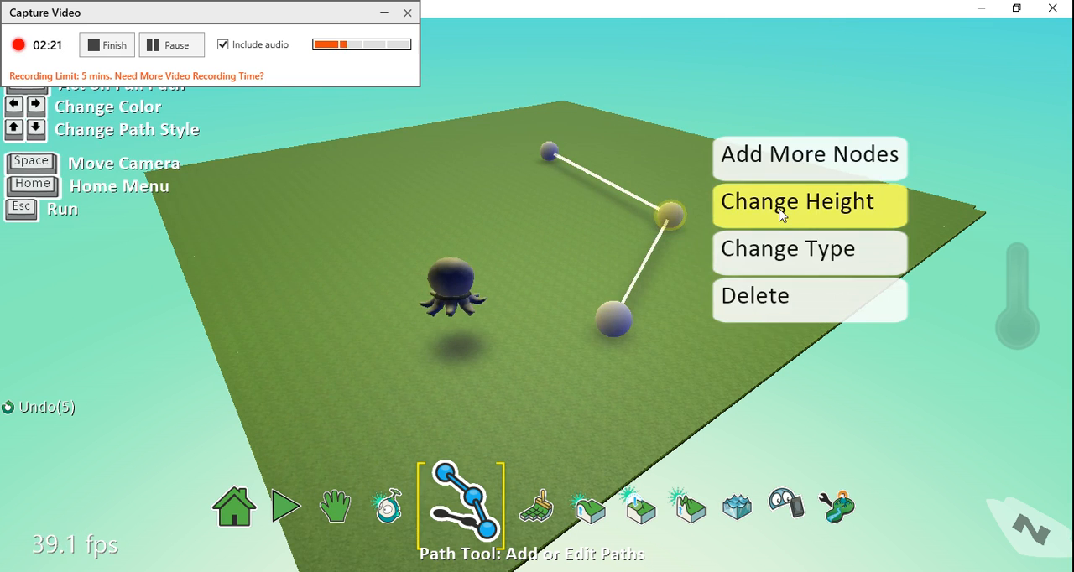
click(795, 202)
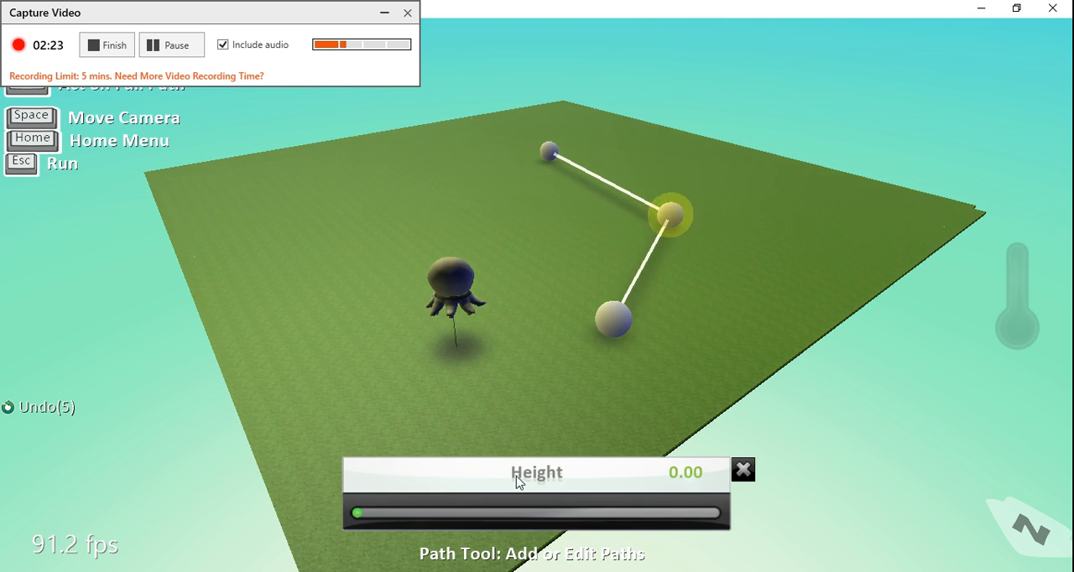
drag(353, 514, 372, 513)
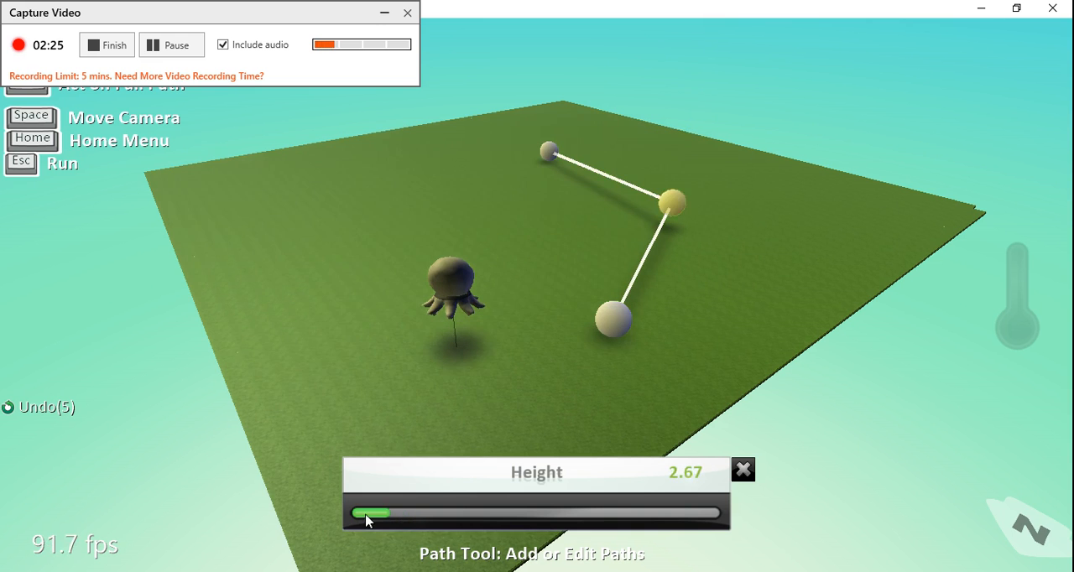
drag(373, 513, 352, 513)
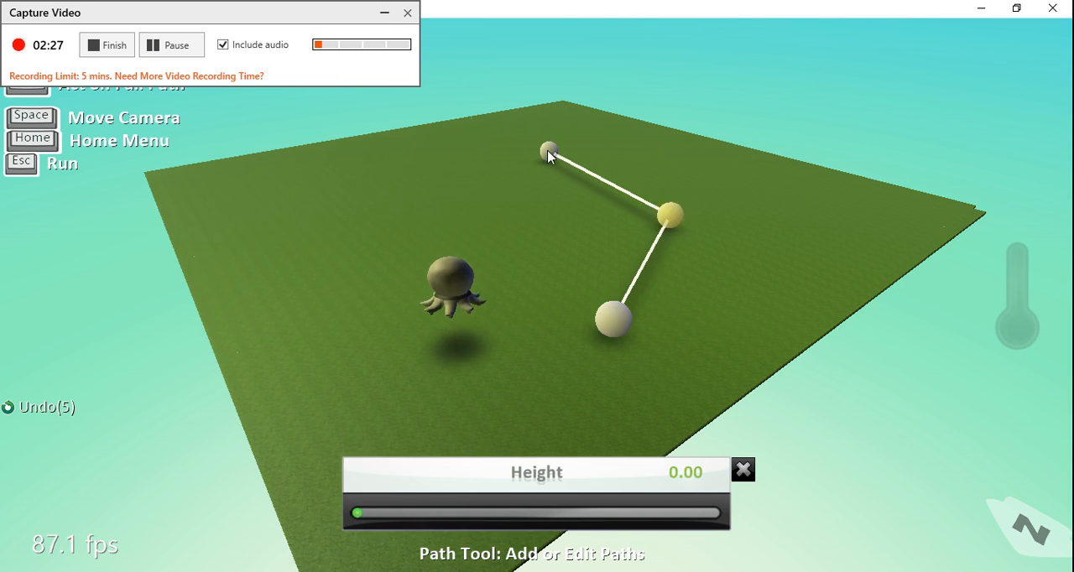
right_click(548, 151)
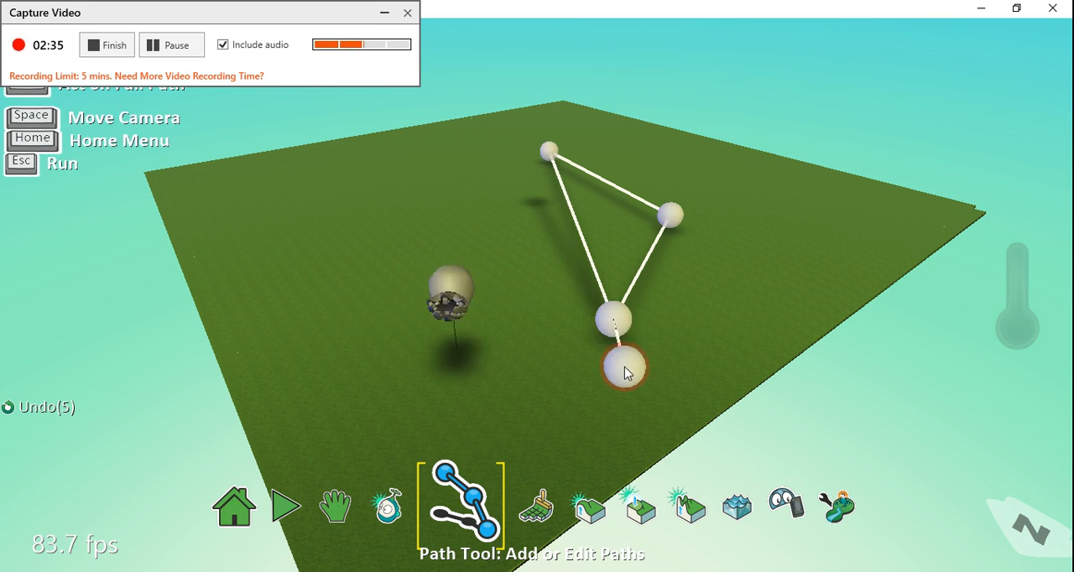
Step: Add a final node linking the path end back to the start, closing the triangle
click(412, 504)
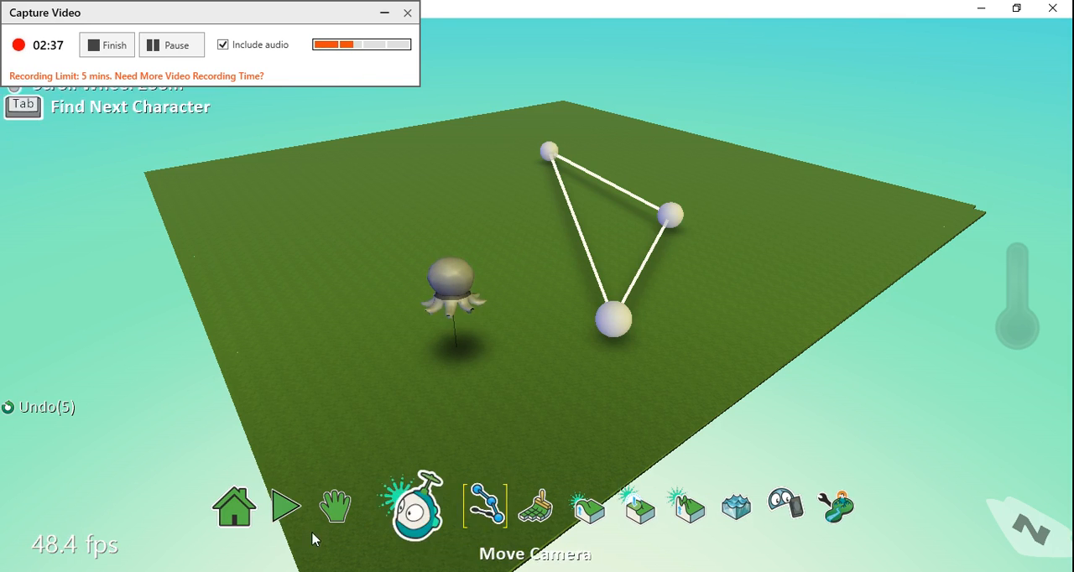
Step: Drag the top corner node of the triangular path down beside the octopus
click(483, 503)
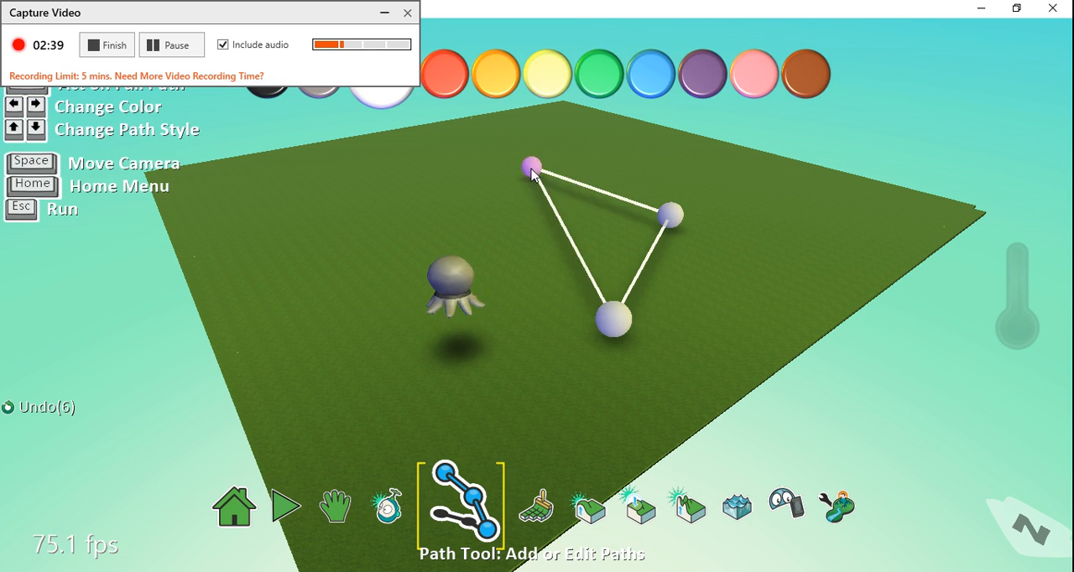
drag(533, 166, 437, 242)
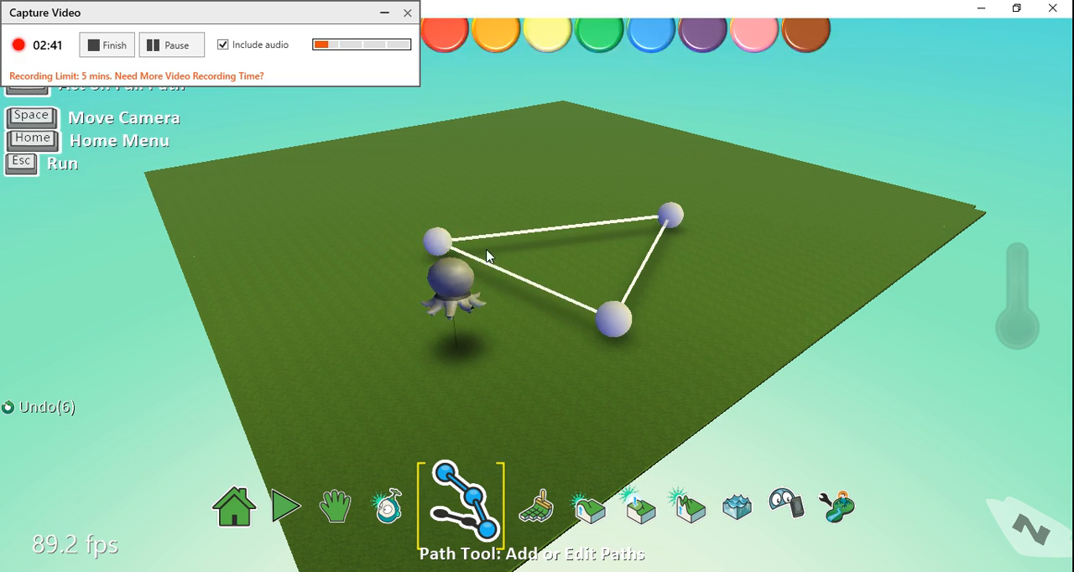
click(283, 504)
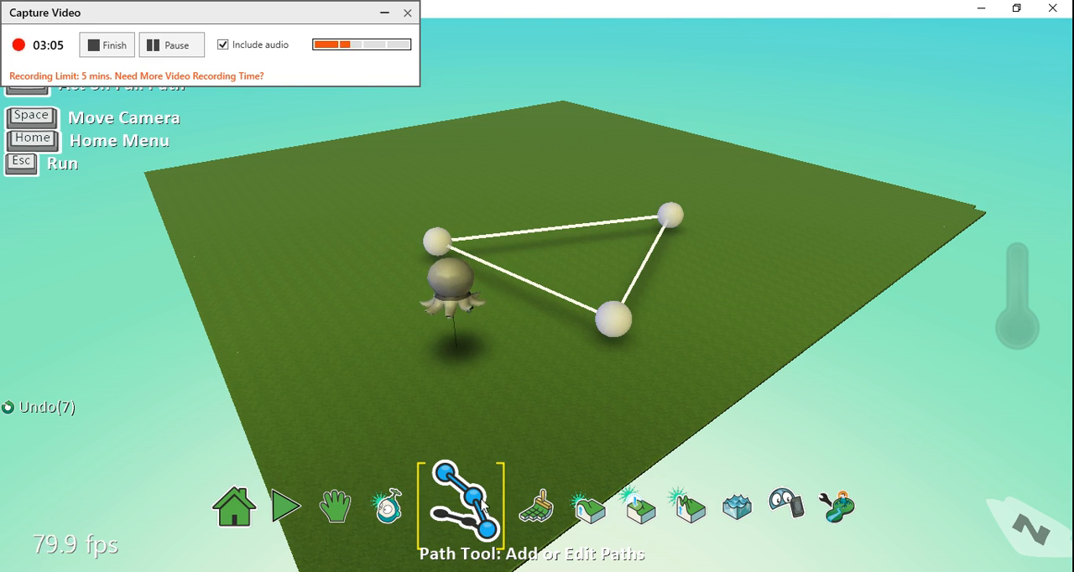
click(613, 320)
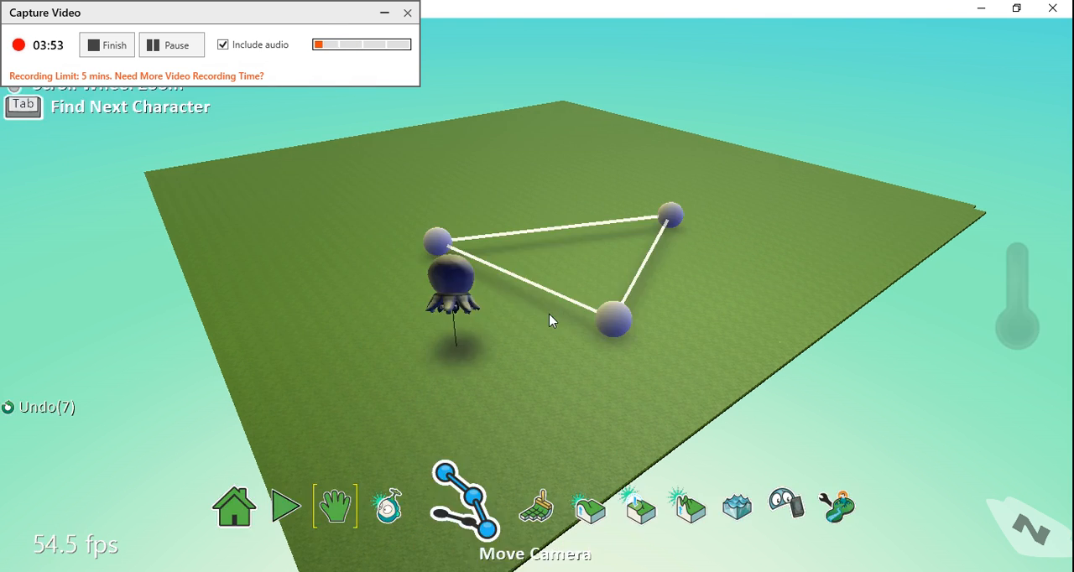
Step: Set the path style to raised road and lift the far corner node to a height of about 2.5
click(463, 503)
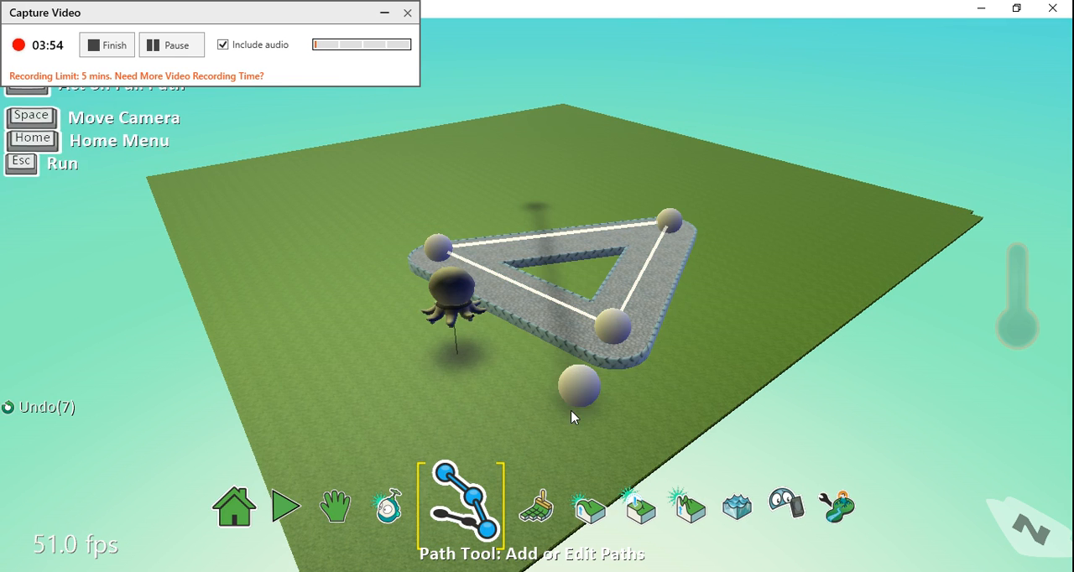
click(582, 388)
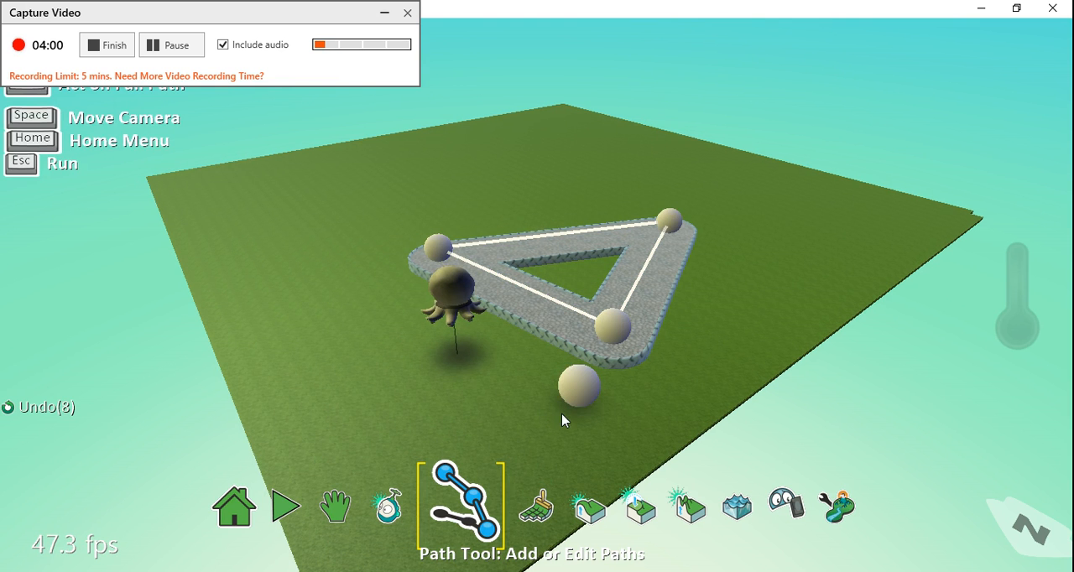
click(285, 503)
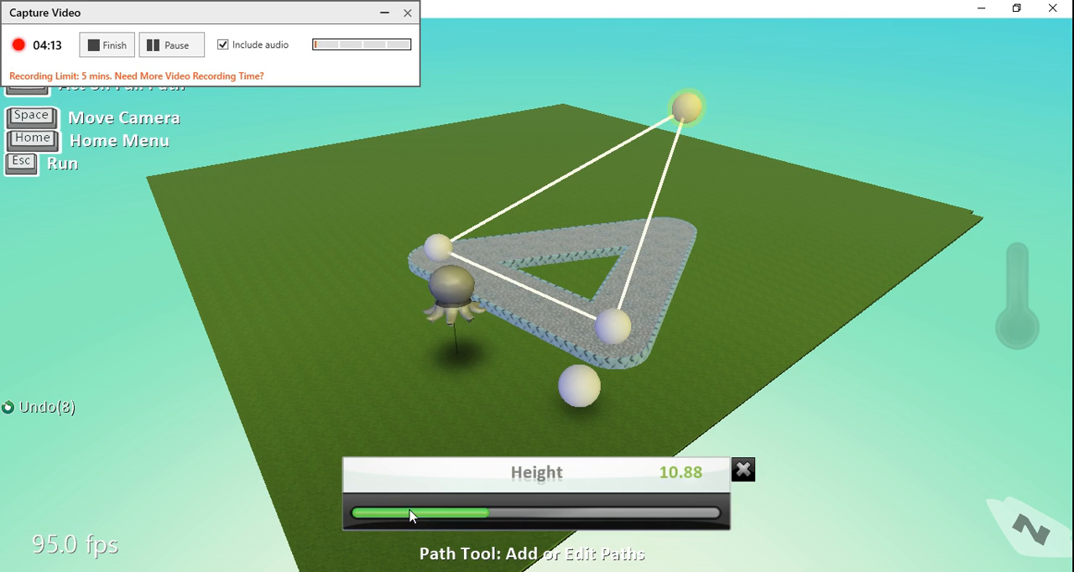
drag(411, 514, 372, 514)
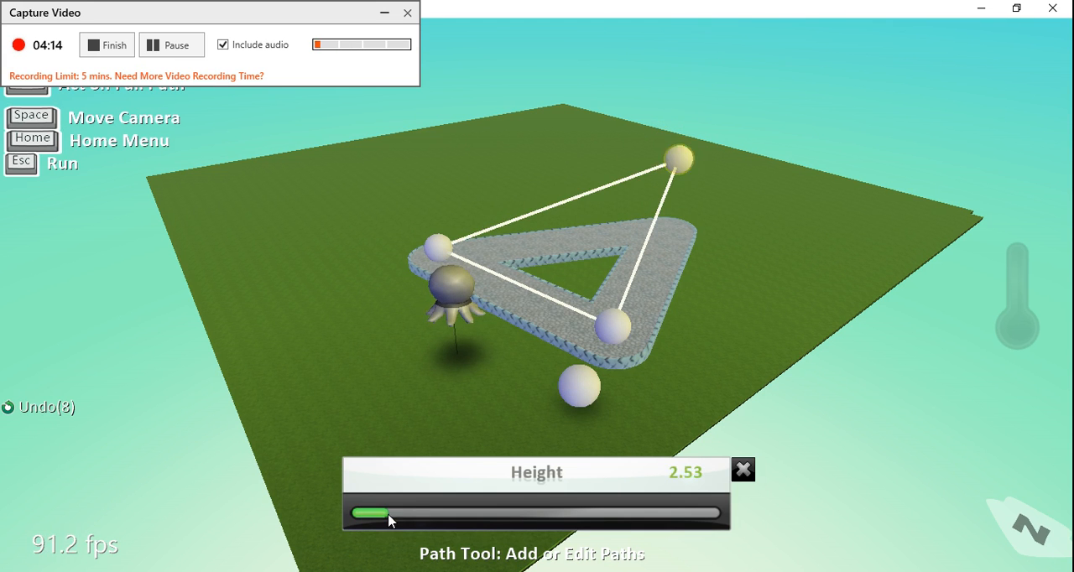
click(741, 470)
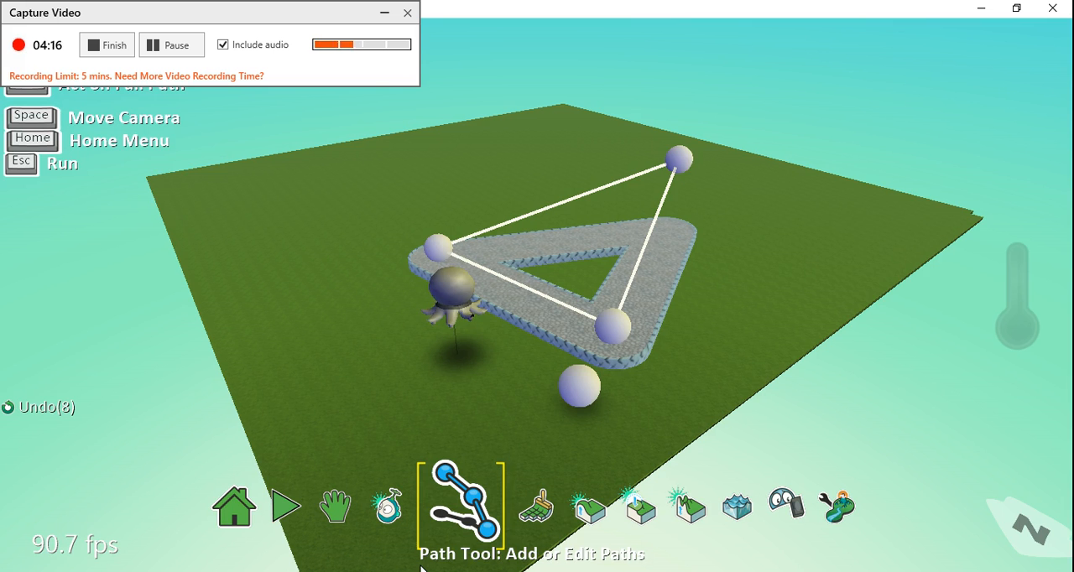